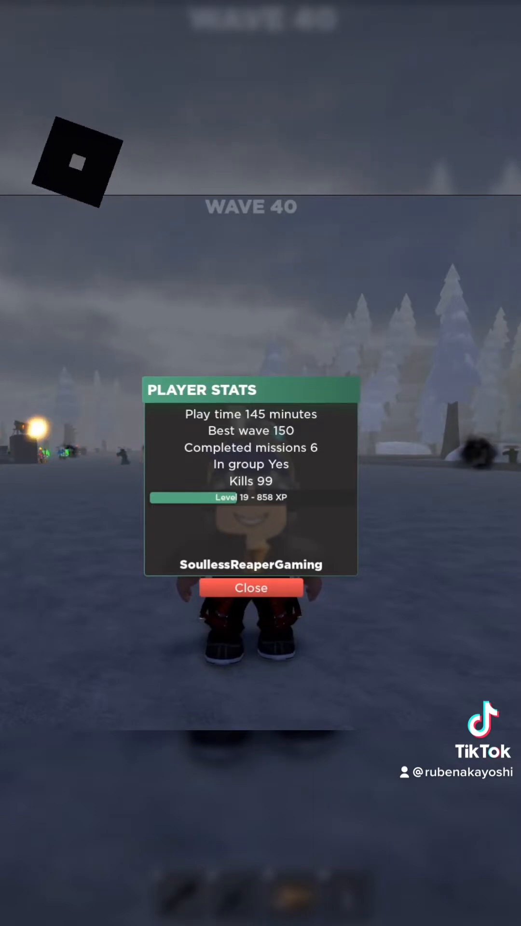
# Dismiss the Player Stats panel to reach the build area and inventory
pyautogui.click(251, 589)
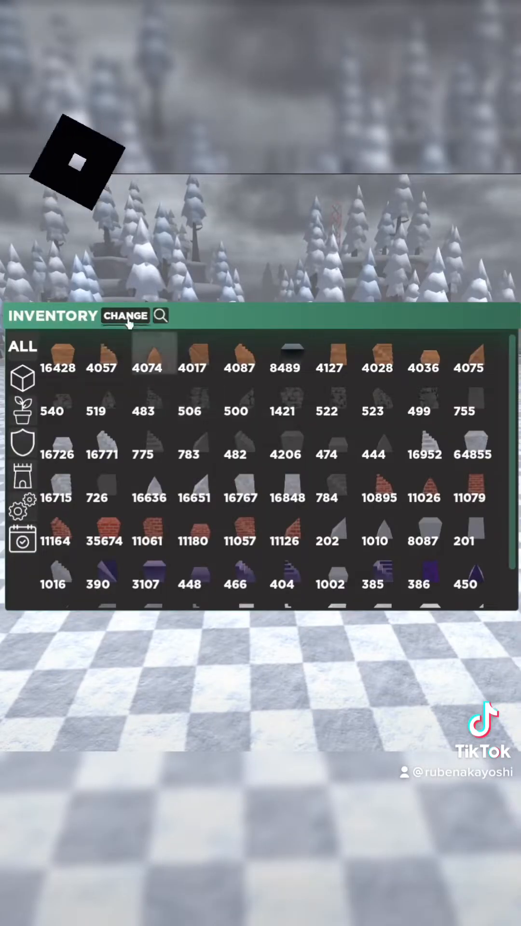
# Switch the inventory to your own blocks and browse the item categories
pyautogui.click(124, 316)
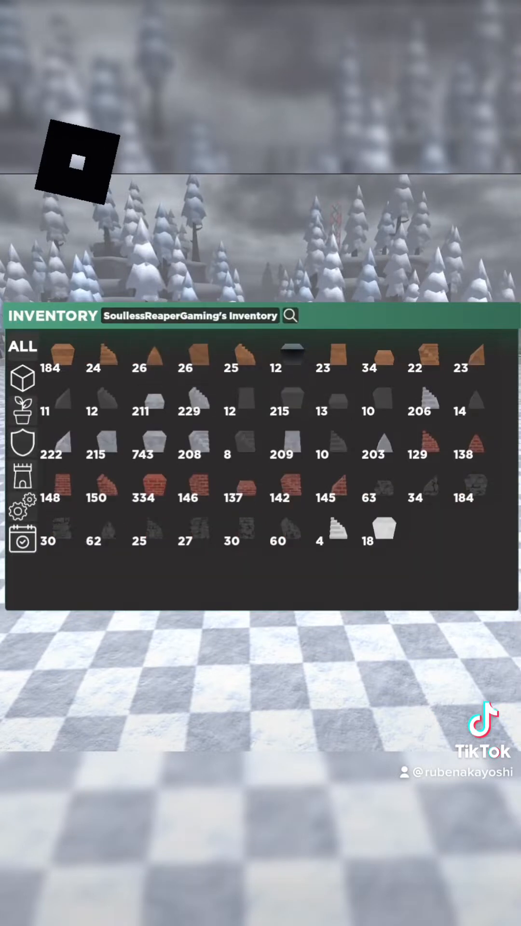
pyautogui.moveTo(383, 525)
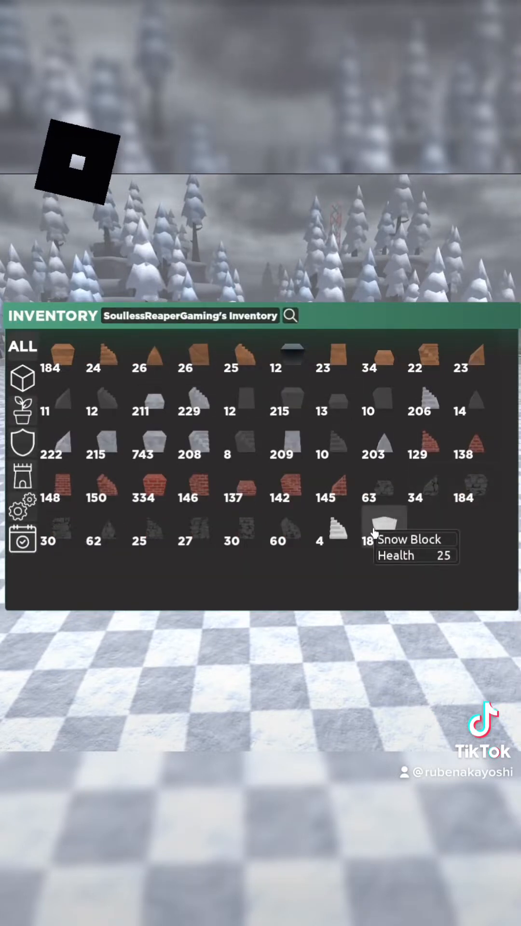
pyautogui.moveTo(142, 490)
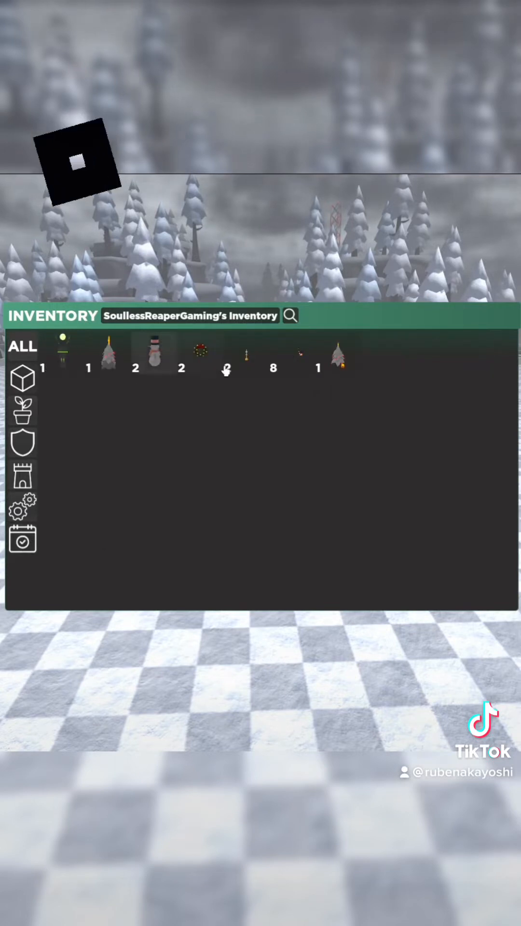
pyautogui.click(22, 476)
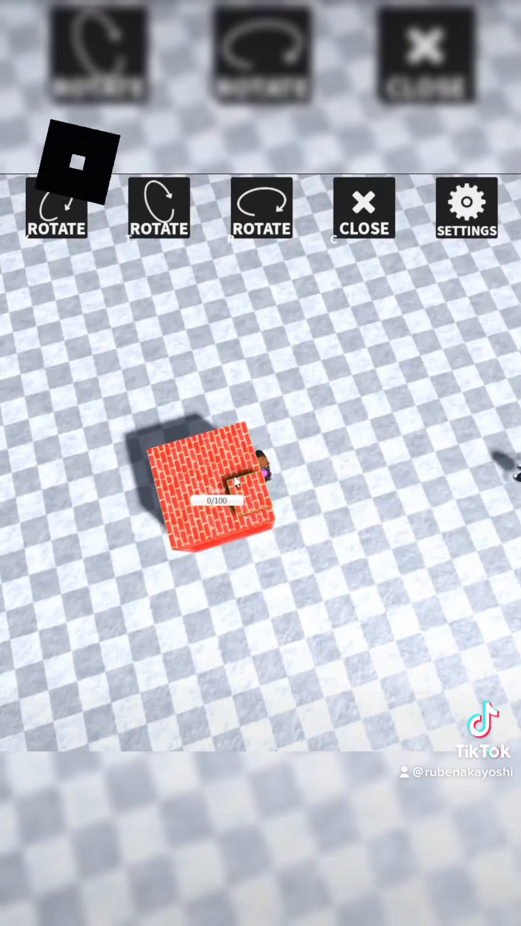
# Place the X-shaped brick and marble base with turrets and Tesla coils, then leave build mode
pyautogui.click(56, 210)
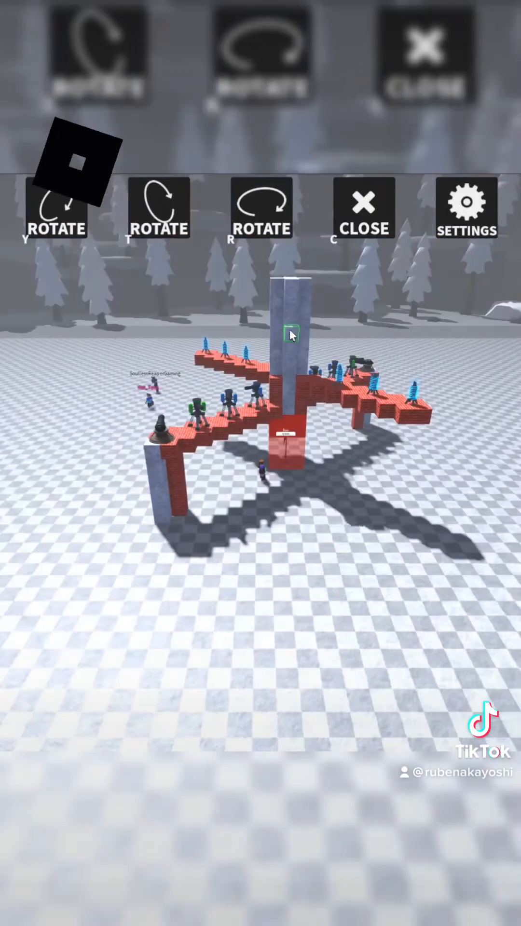
pyautogui.click(363, 209)
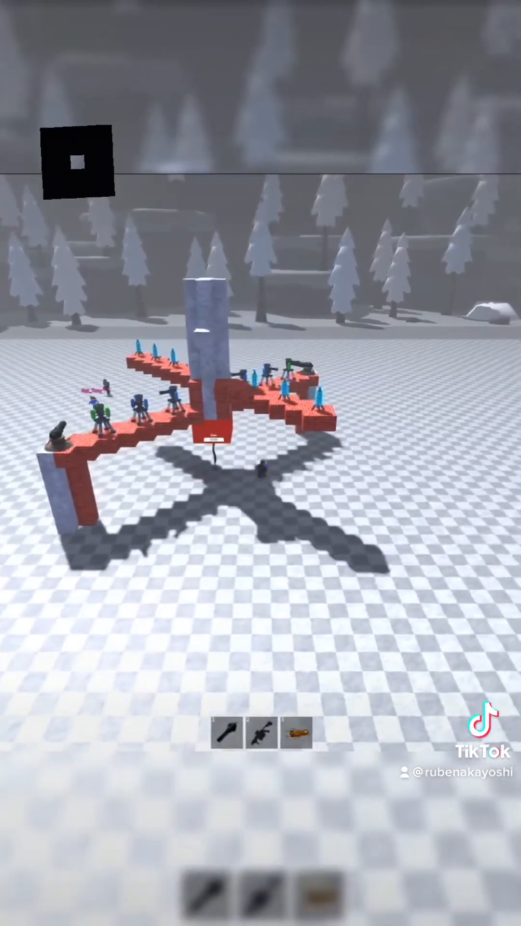